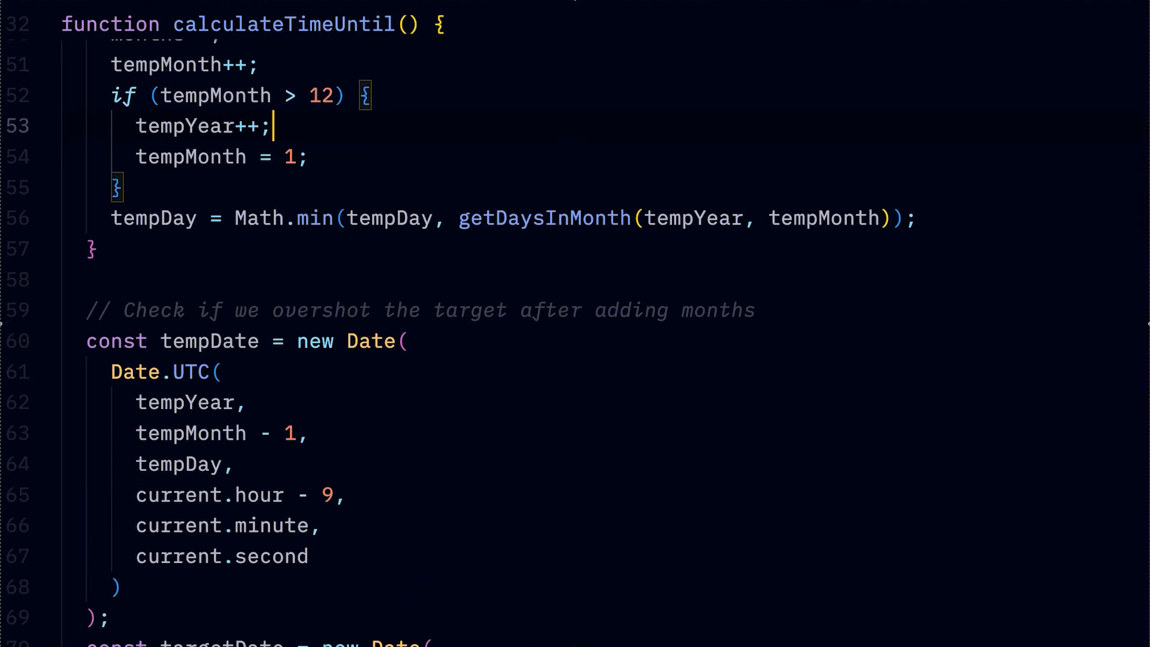
Scroll through temporal-video.ts and double-click to select text in the code.
{"action": "scroll", "scroll_direction": "down", "scroll_amount": 3}
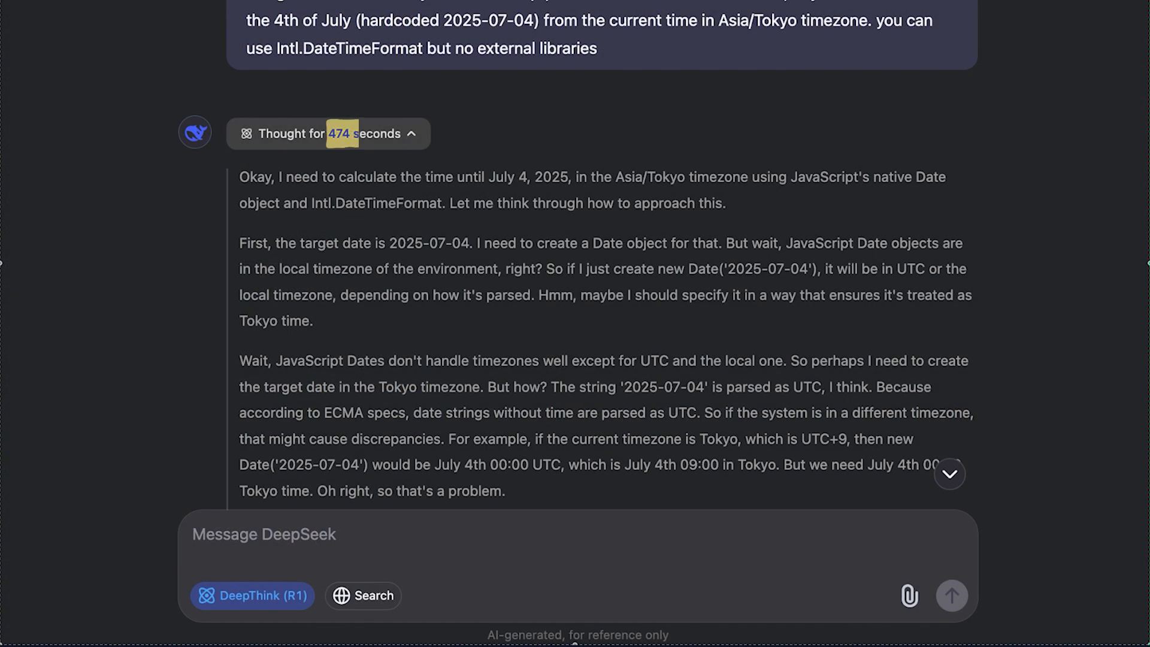
{"action": "scroll", "scroll_direction": "down", "scroll_amount": 3}
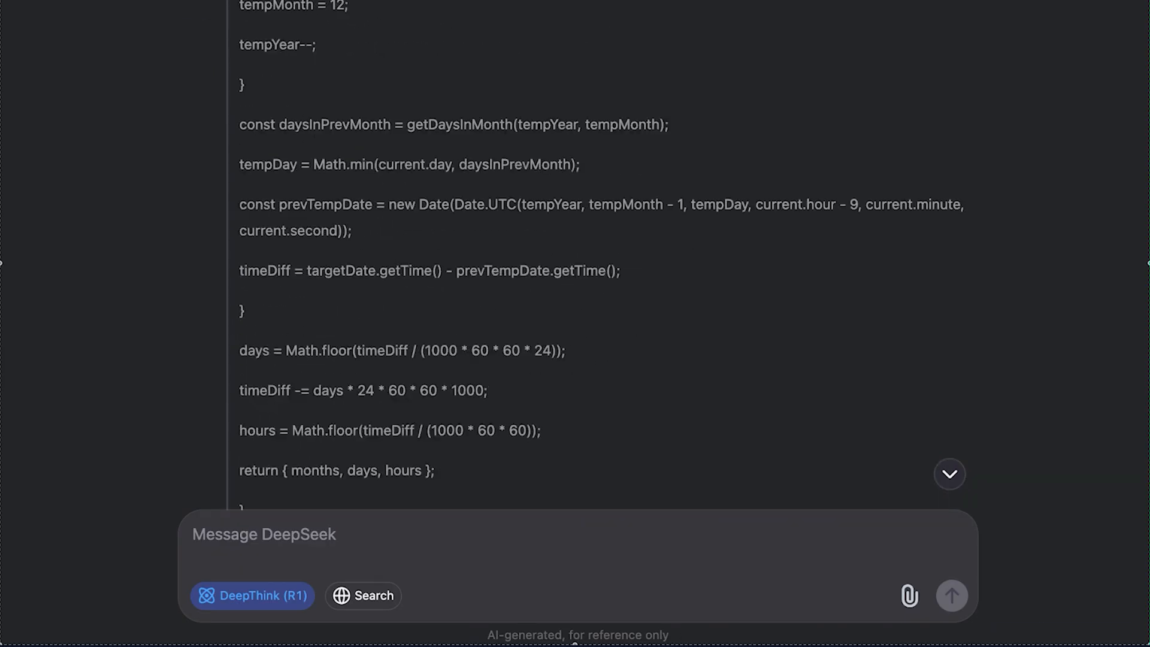
{"action": "scroll", "scroll_direction": "up", "scroll_amount": 3}
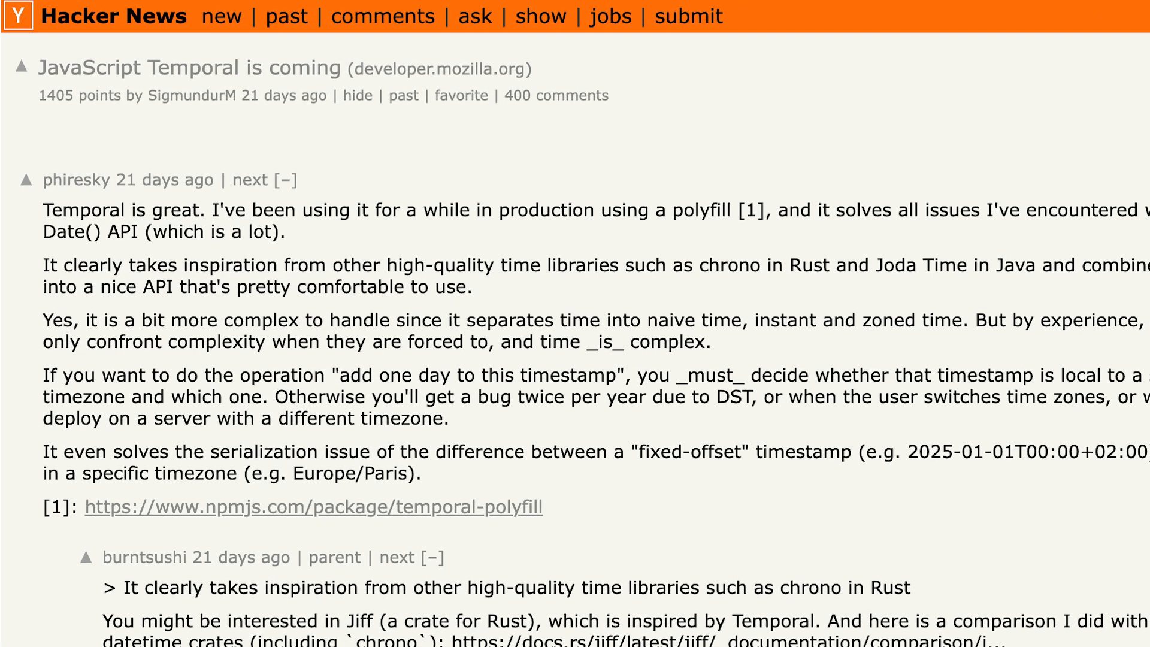
{"action": "double_click", "coordinate": [77, 95]}
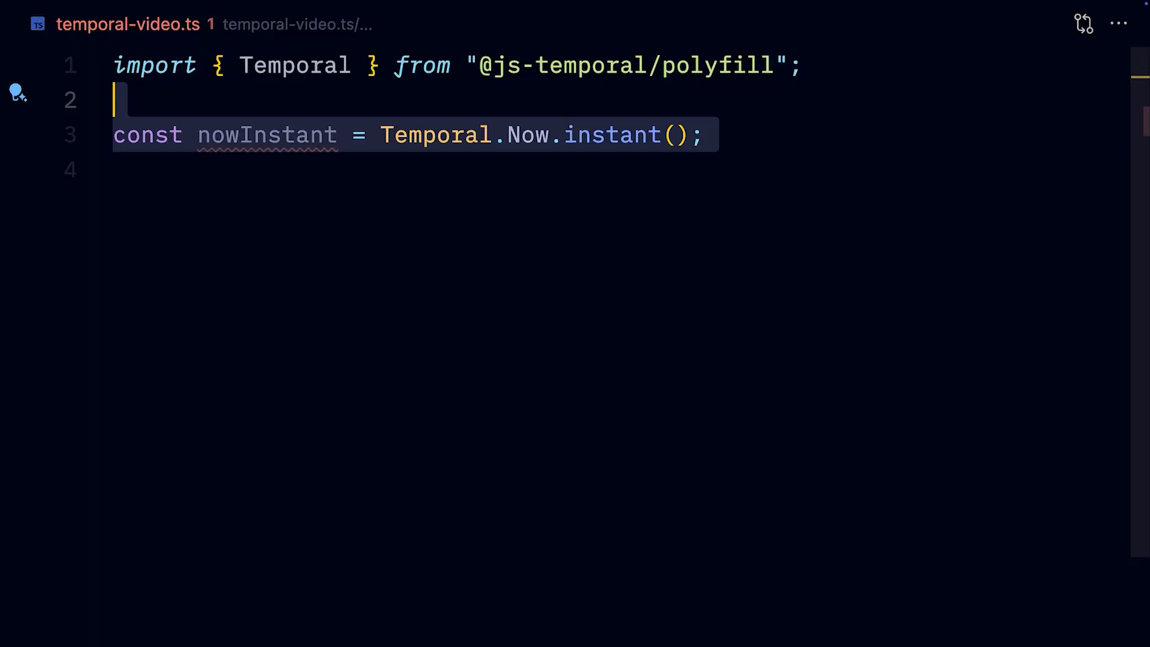
{"action": "mouse_move", "coordinate": [265, 135]}
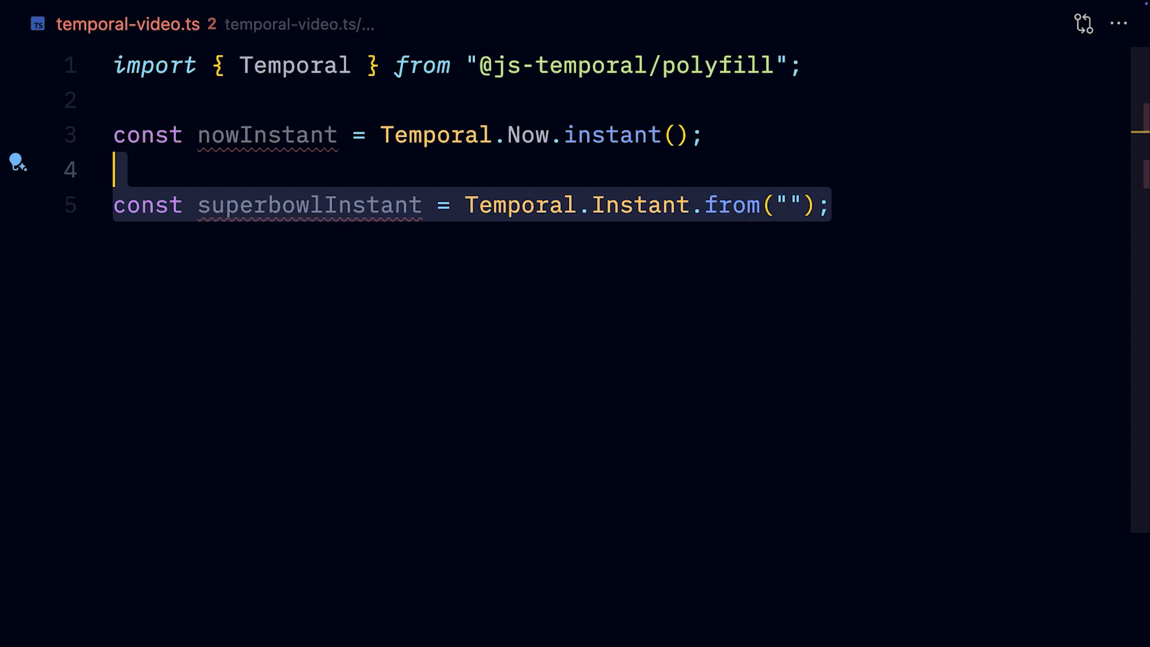
Fill superbowlInstant's string with 2025-02-09T23:30Z and type '* 1000' into the code.
{"action": "type", "text": "2025-02-09T23:30Z"}
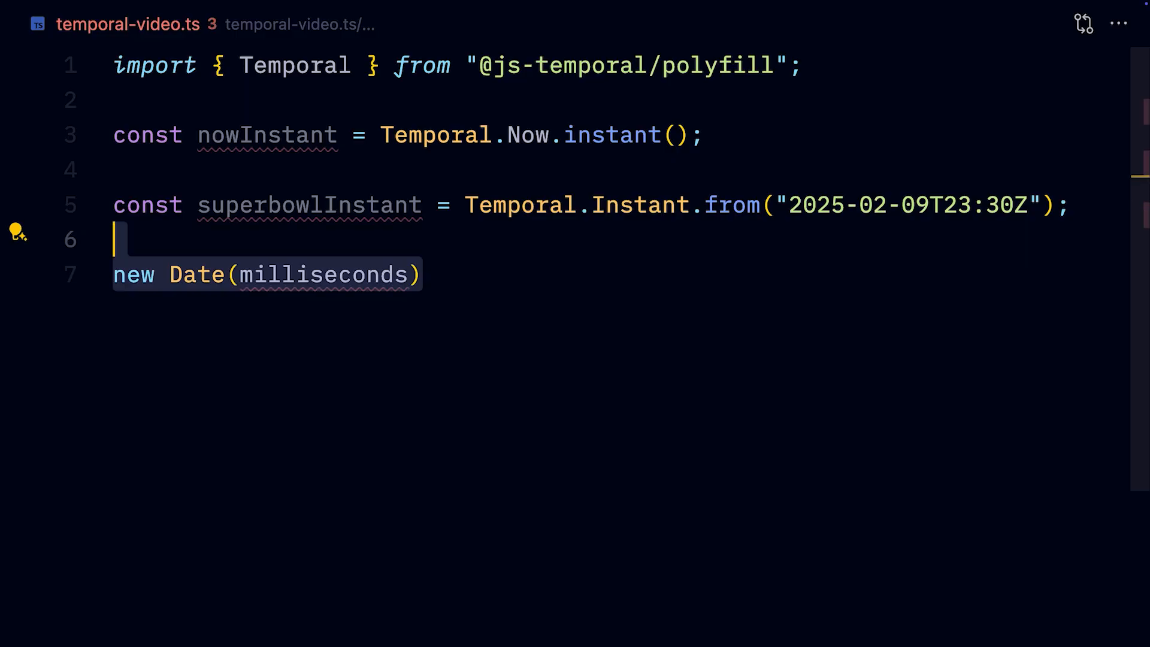
{"action": "type", "text": "* 1000"}
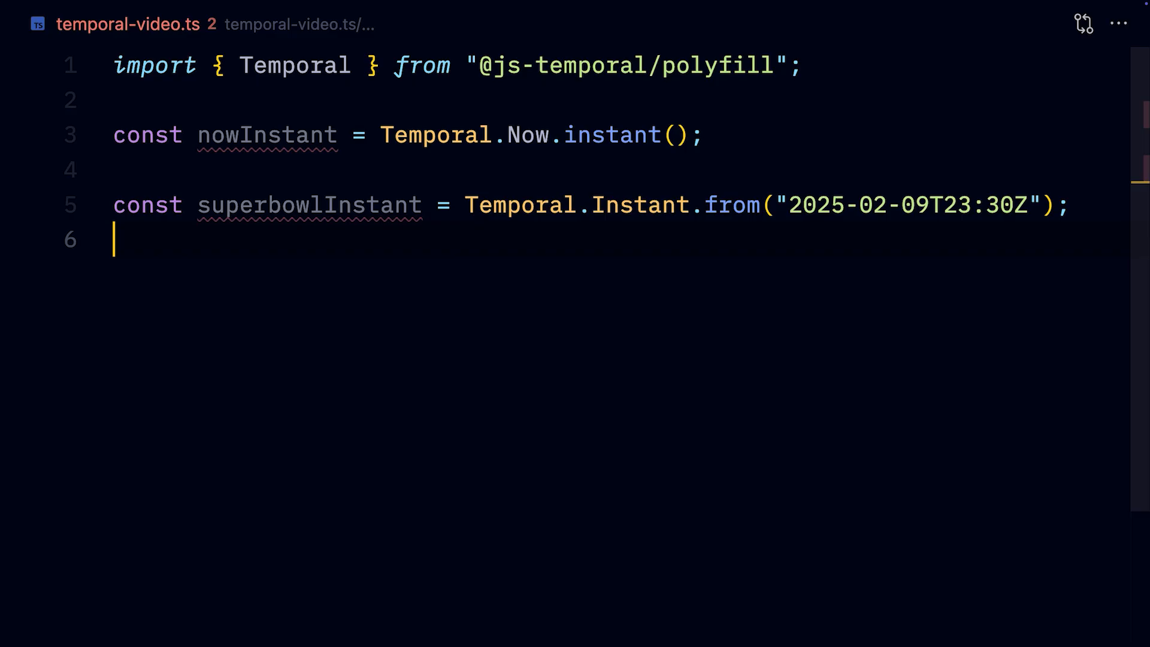
Declare durationSinceSuperbowl as nowInstant.since(superbowlInstant) and start a line logging it.
{"action": "type", "text": "const durationSinceSuperbowl ="}
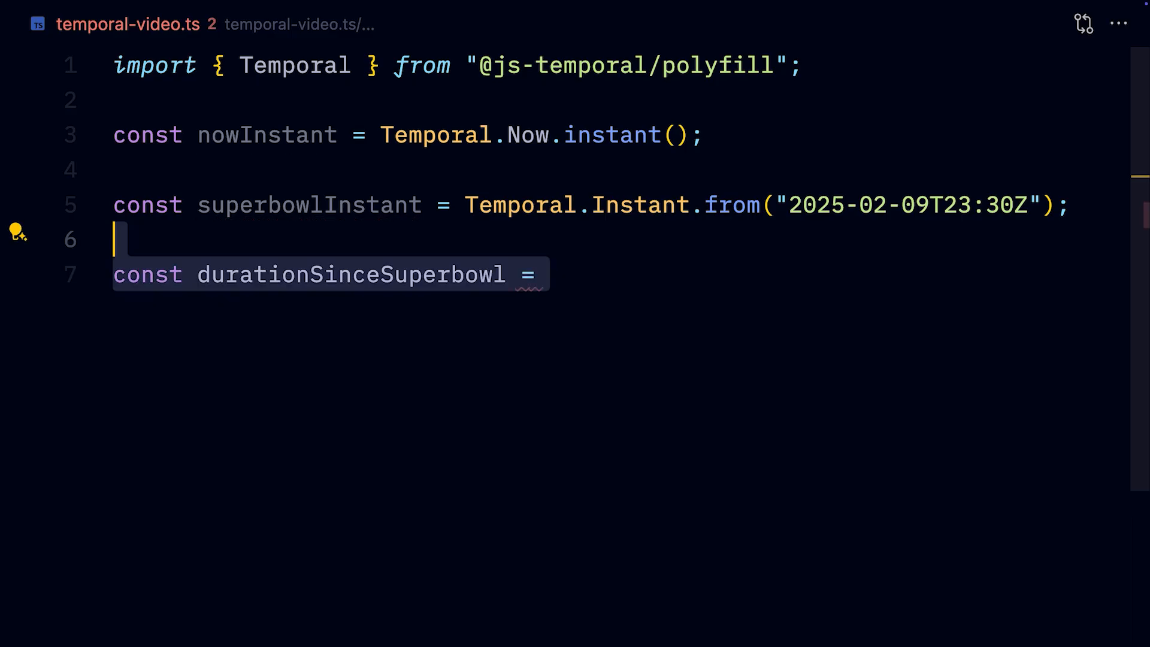
{"action": "type", "text": "nowInstant"}
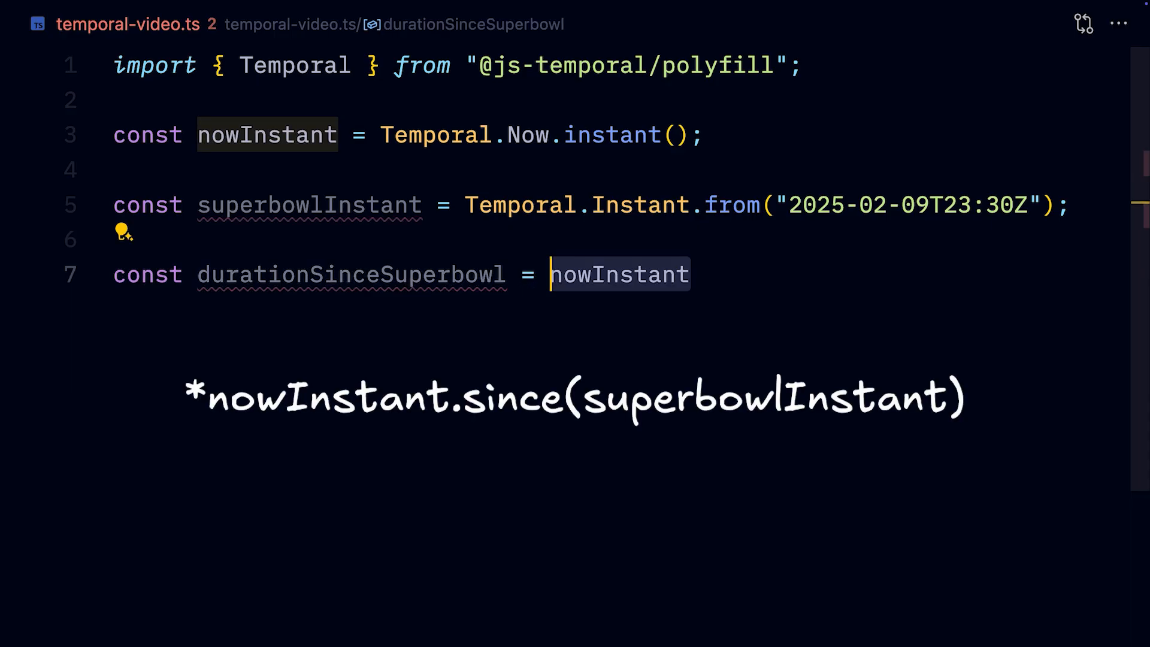
{"action": "type", "text": ".since(superbowlInstant);"}
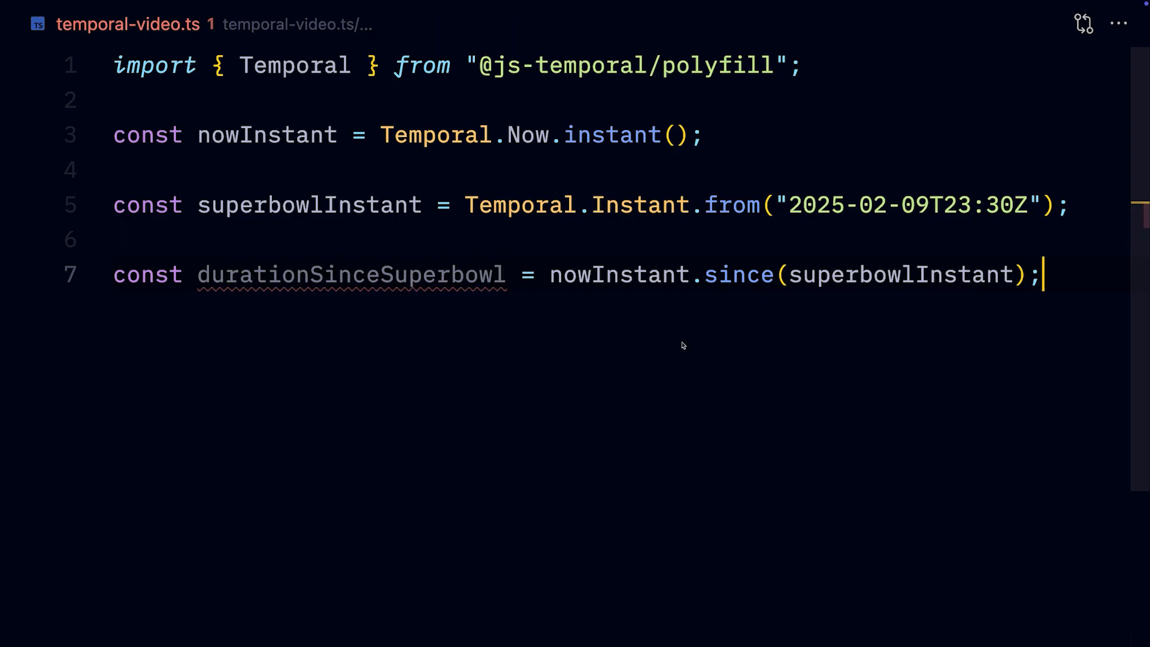
{"action": "key", "text": "Cmd+Shift+P"}
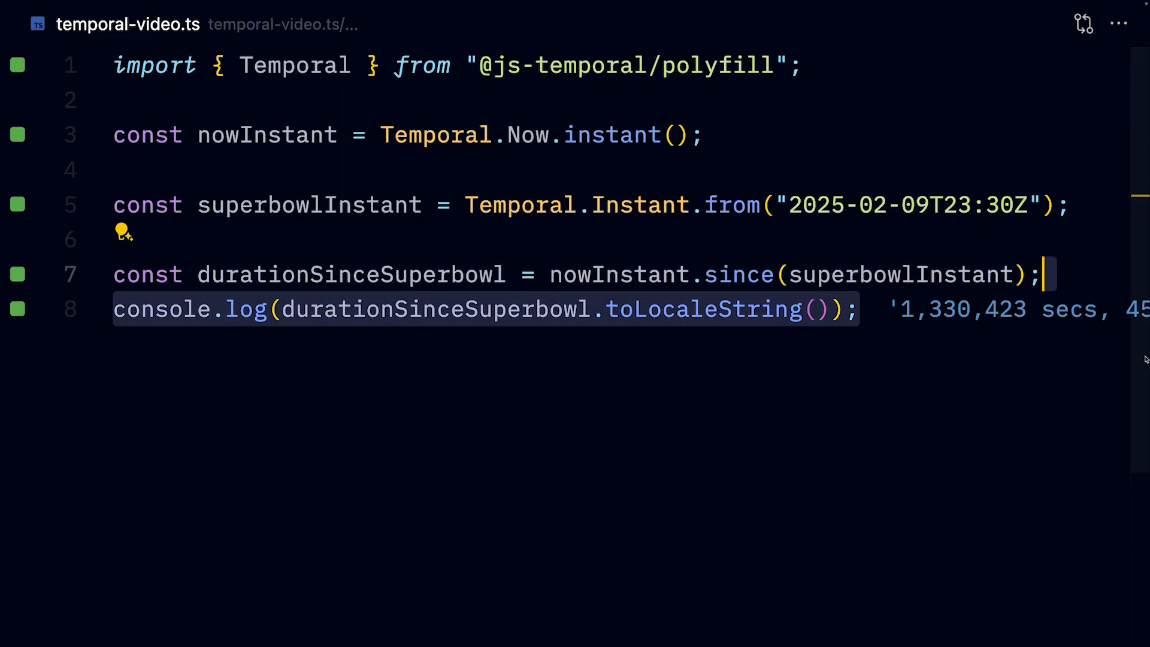
{"action": "scroll", "scroll_direction": "right", "scroll_amount": 3}
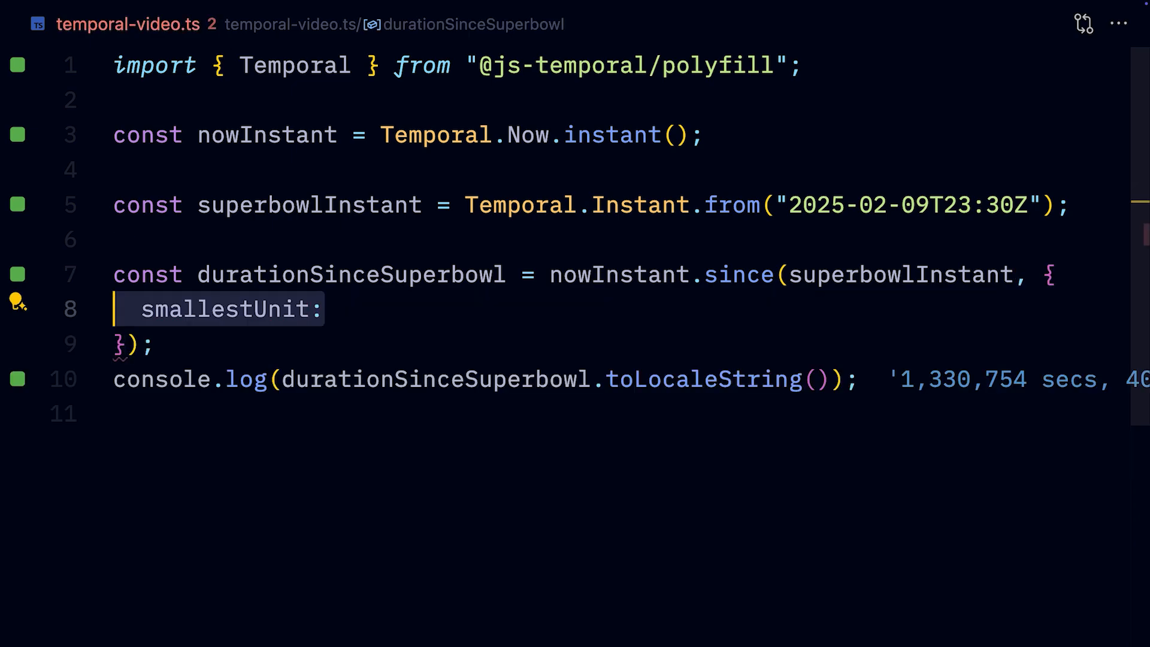
Give since() smallestUnit 'minute' and largestUnit hour, logging '380 hrs, 31 mins'.
{"action": "type", "text": "'minute'"}
{"action": "type", "text": "largestUnit: \"hour\","}
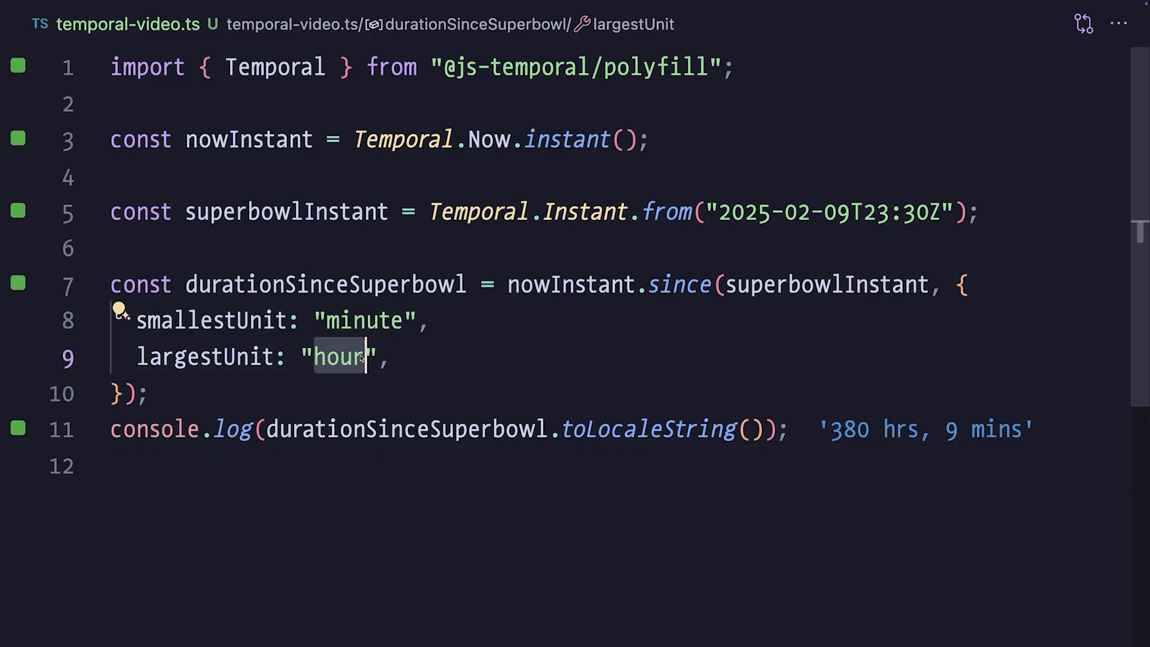
{"action": "key", "text": "Backspace"}
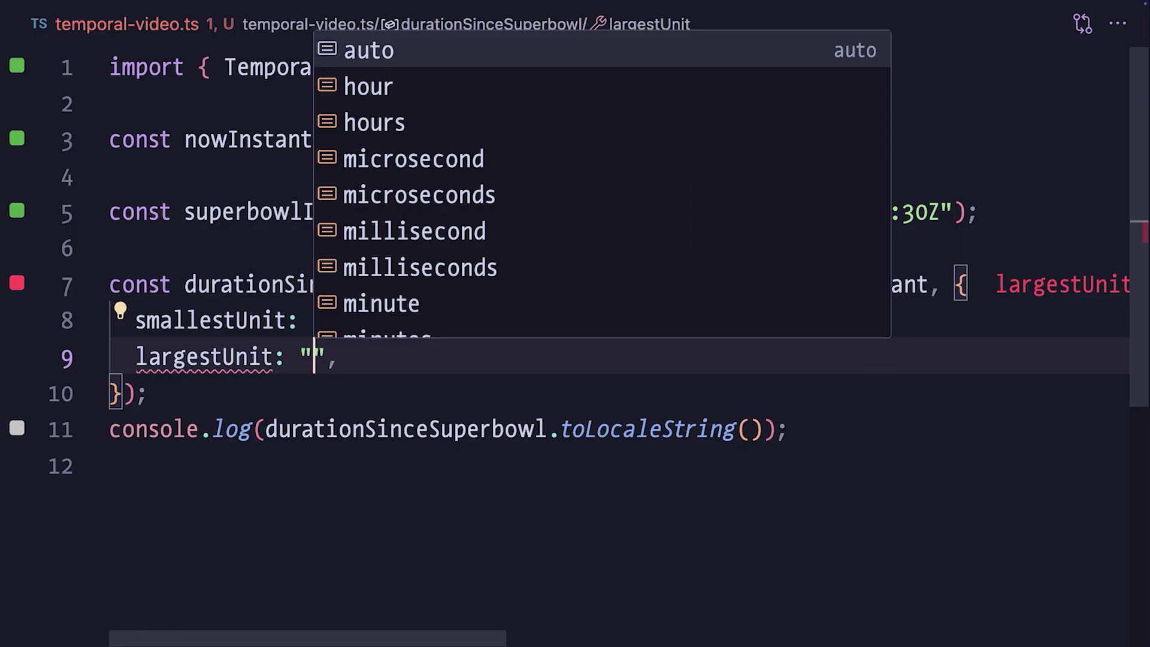
{"action": "left_click", "coordinate": [369, 86]}
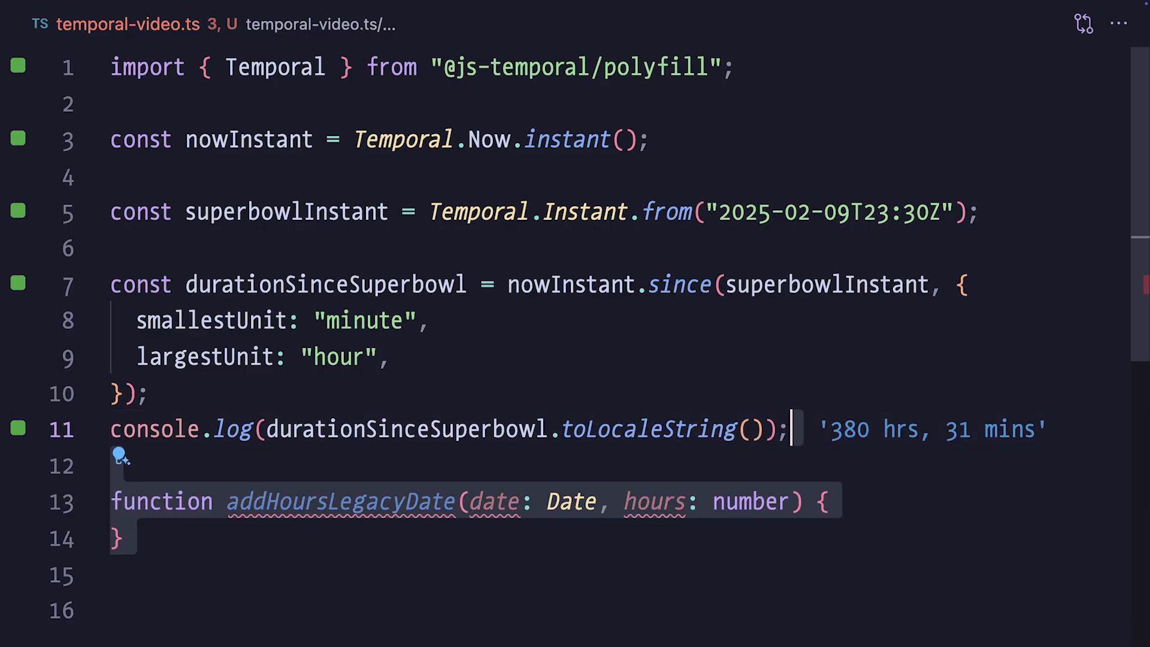
Write the setHours body of addHoursLegacyDate and declare nowLegacyDate = new Date().
{"action": "type", "text": "date.setHours(date.getHours() + hours);"}
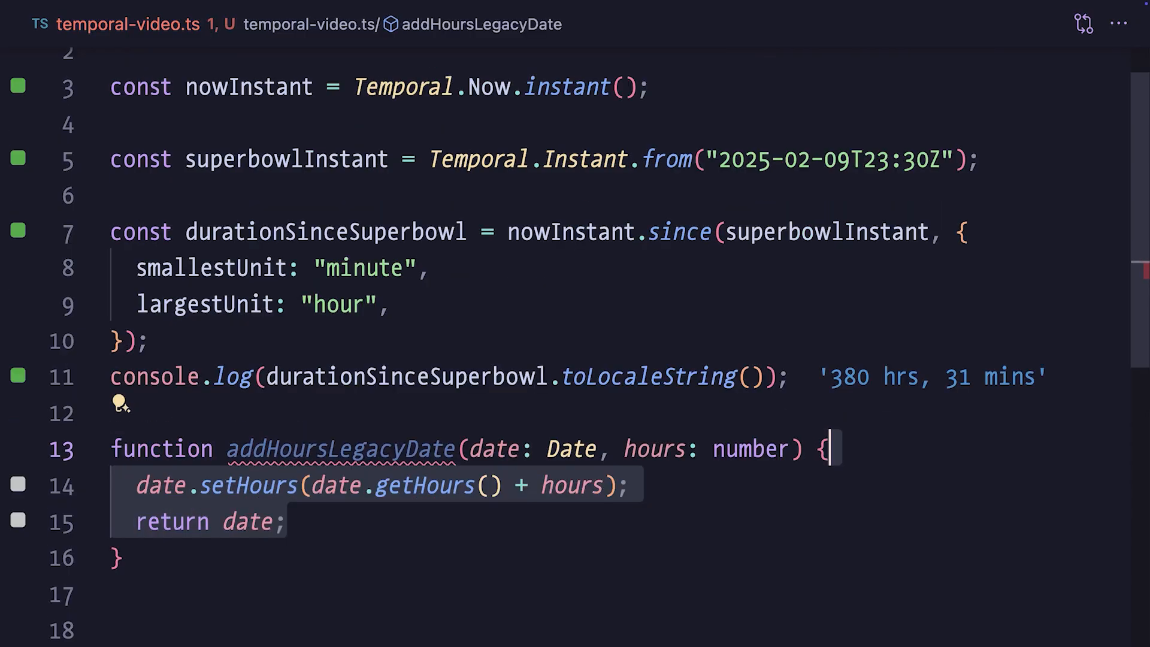
{"action": "type", "text": "const nowLegacyDate = new Date();"}
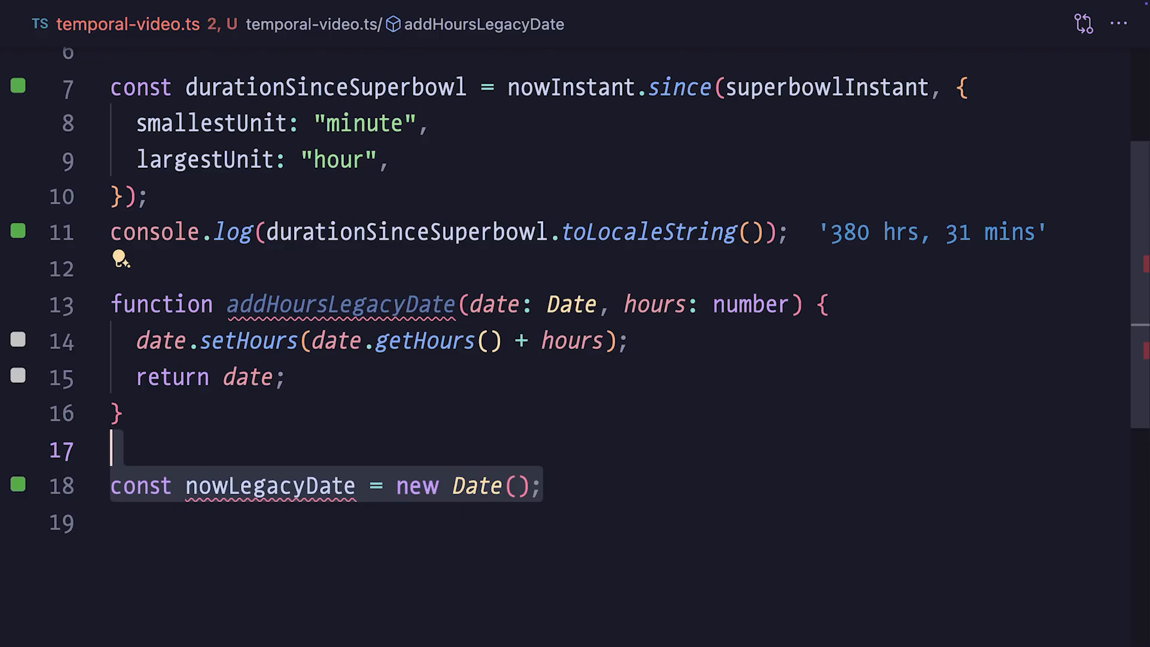
{"action": "mouse_move", "coordinate": [131, 402]}
{"action": "type", "text": "console.log(twoHoursFromNow2.toLocaleString());"}
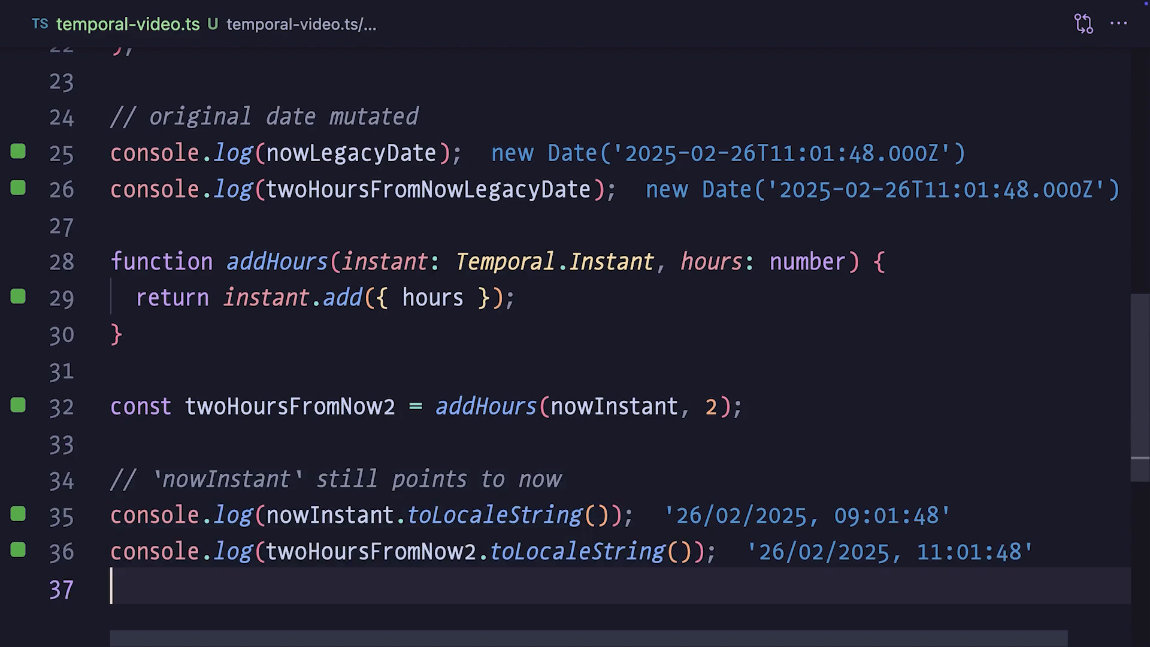
{"action": "scroll", "scroll_direction": "up", "scroll_amount": 3}
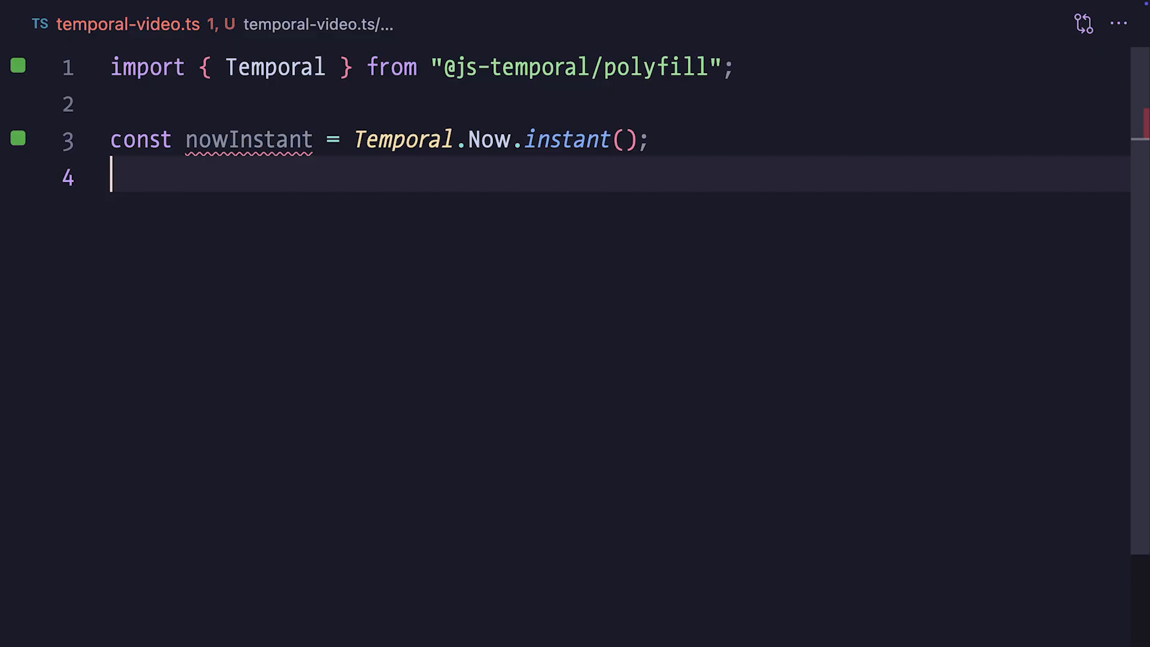
Declare july4Instant as Temporal.Instant.from("2025-07-04T00Z").
{"action": "type", "text": "const july4Instant = Temporal.Instant.from(\"2025-07-04T00Z\");"}
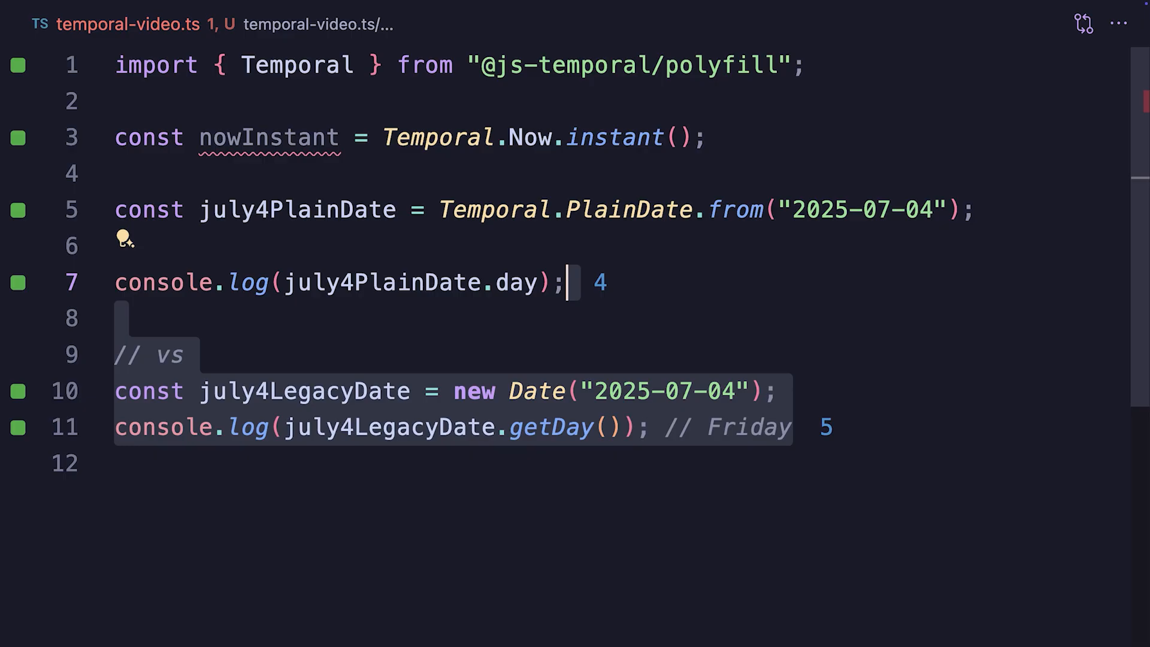
Type console.log(july4PlainDate.month); into the script.
{"action": "type", "text": "console.log(july4PlainDate.month);"}
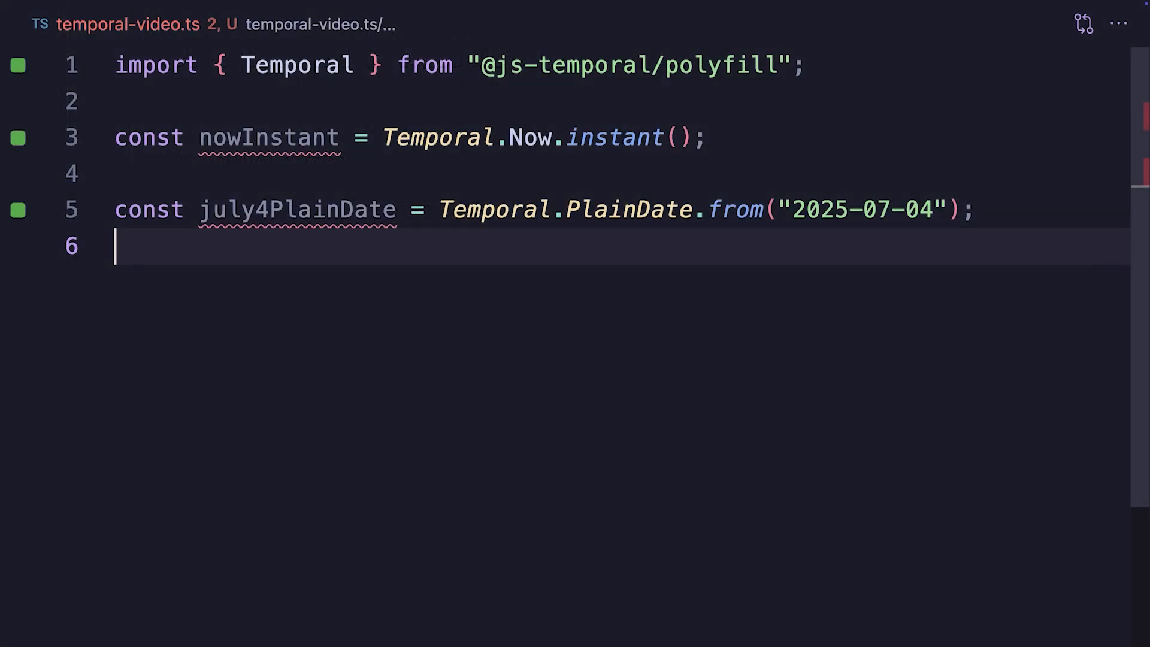
Begin declaring christmasDayPlainDate, then scroll and click through the Temporal documentation.
{"action": "type", "text": "const christmasDayPlainDate = Temporal.PlainDate.from(\"2024-12-25\");"}
{"action": "type", "text": "const durationUntilChristmasDay = july4PlainDate.since("}
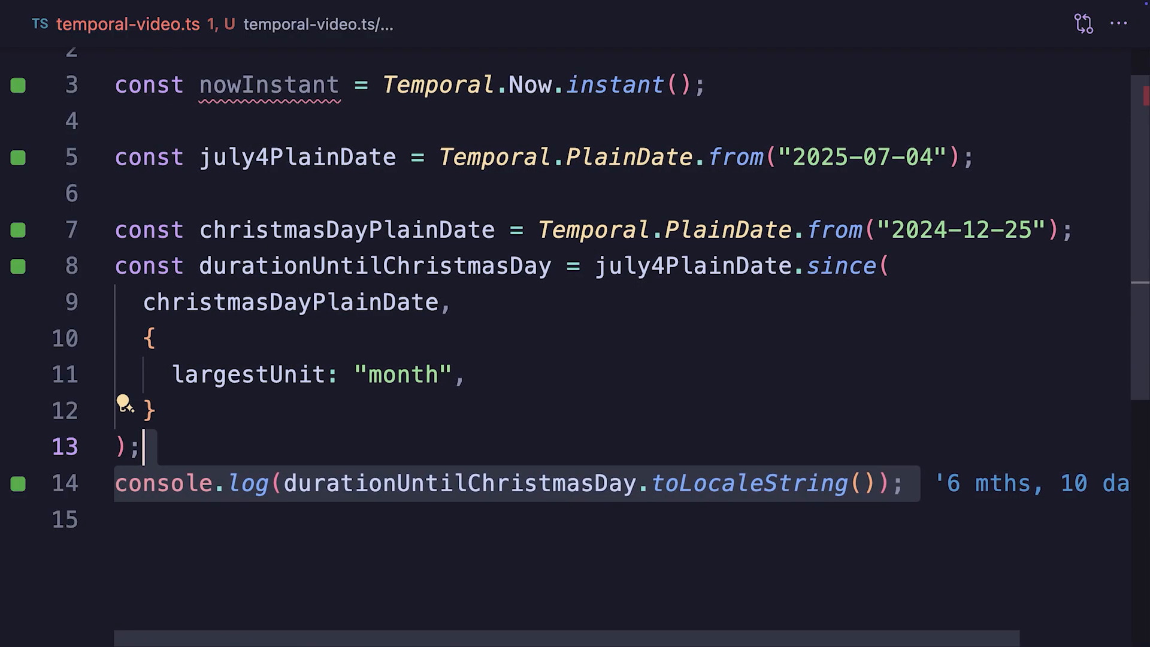
{"action": "scroll", "scroll_direction": "down", "scroll_amount": 3}
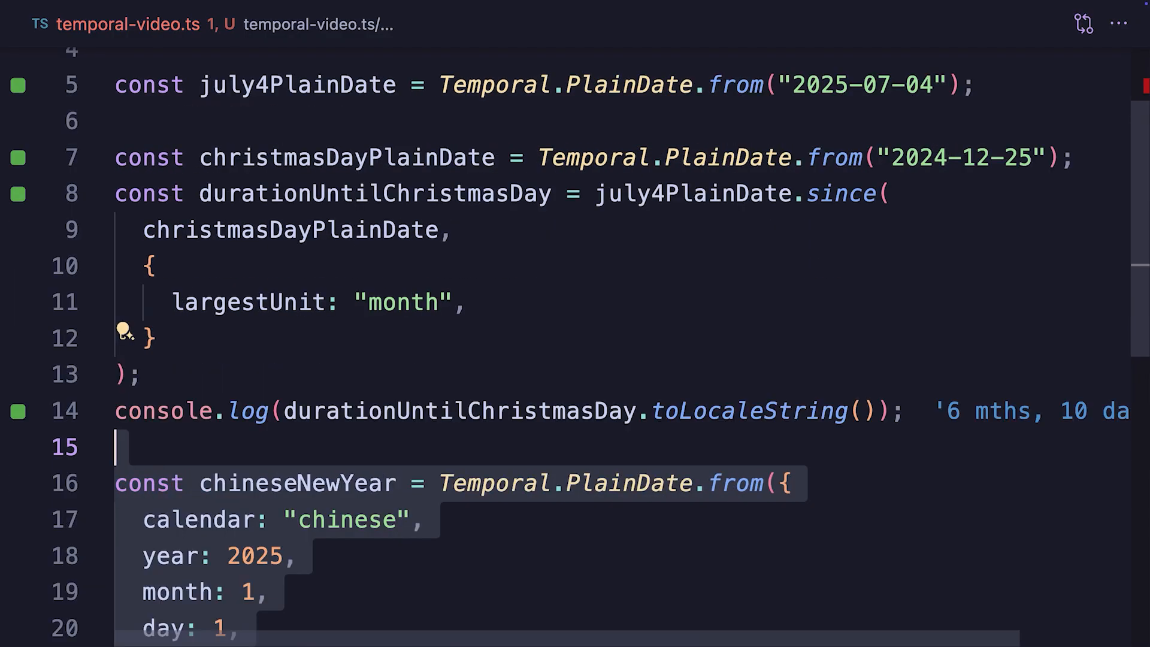
{"action": "scroll", "scroll_direction": "down", "scroll_amount": 3}
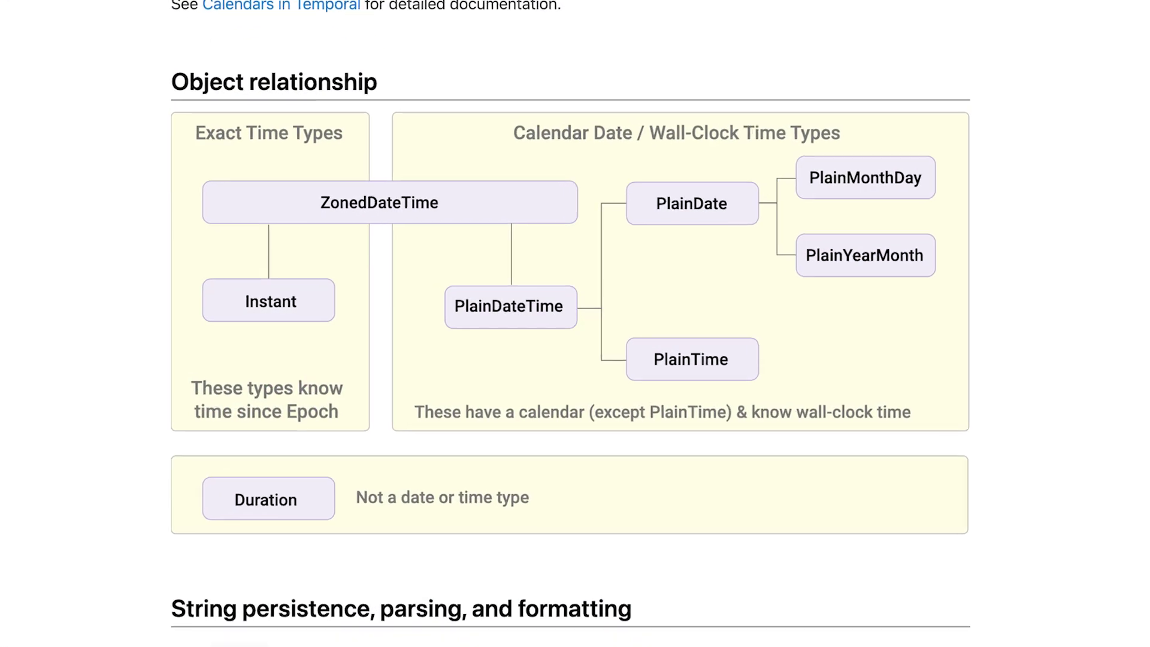
{"action": "left_click", "coordinate": [690, 359]}
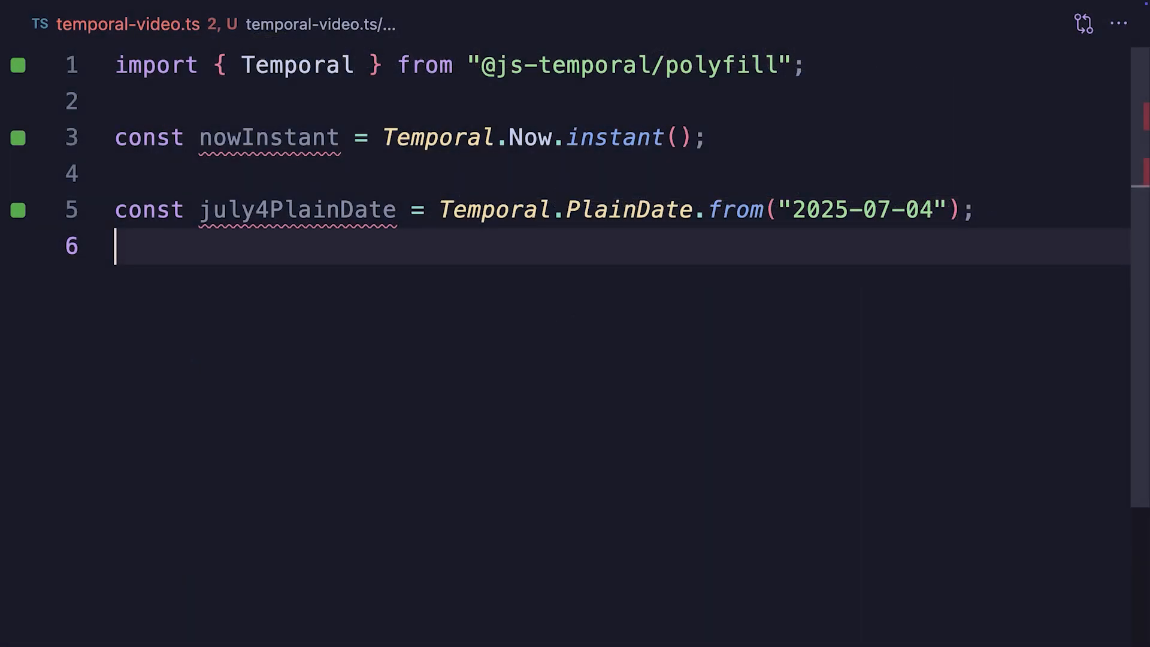
Type const nowZoned = nowInstant.toZonedDateTimeISO("Asia/Tokyo"); on line 7.
{"action": "type", "text": "const nowZoned ="}
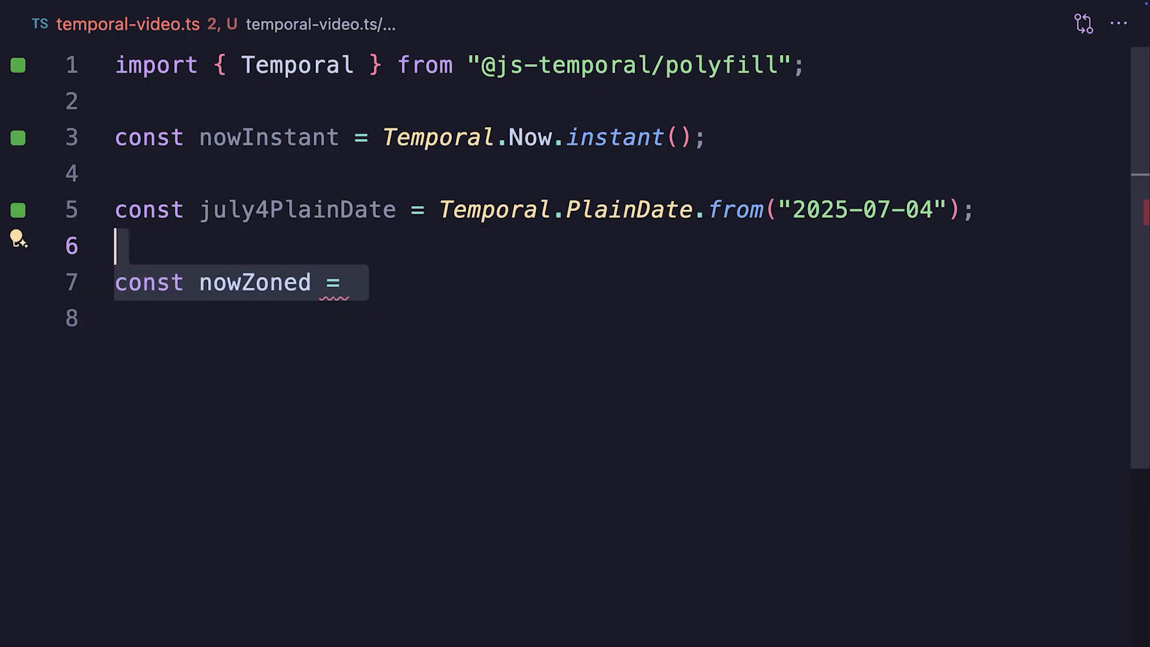
{"action": "type", "text": "nowInstant.toZonedDateTimeISO();"}
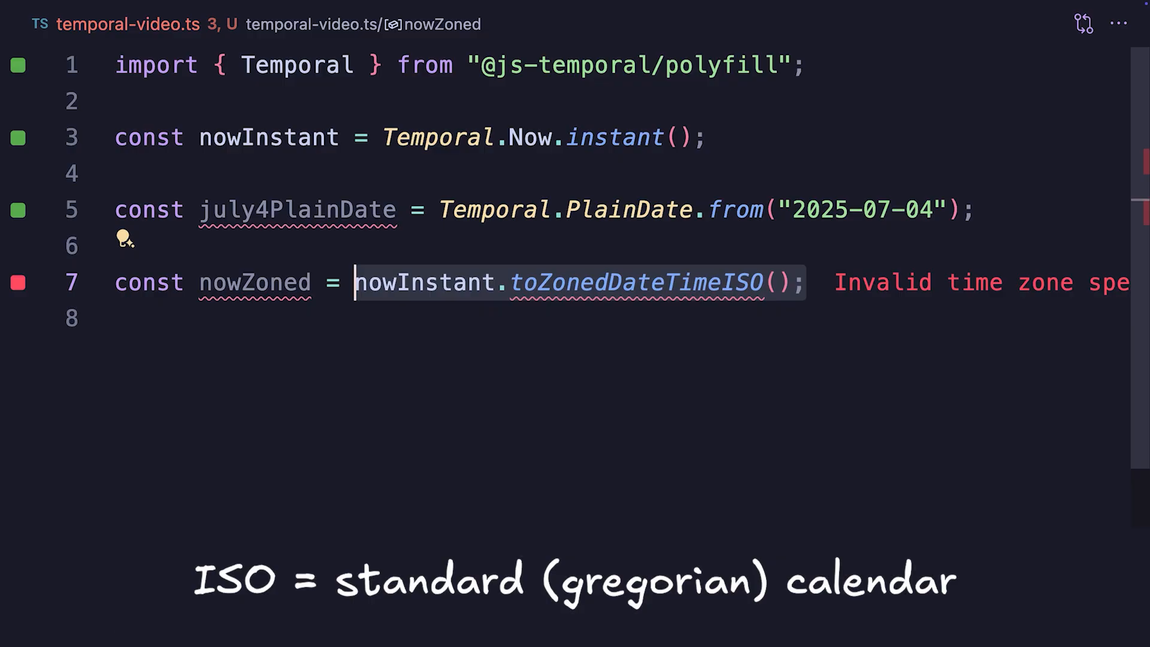
{"action": "type", "text": "\"Asia/Tokyo\""}
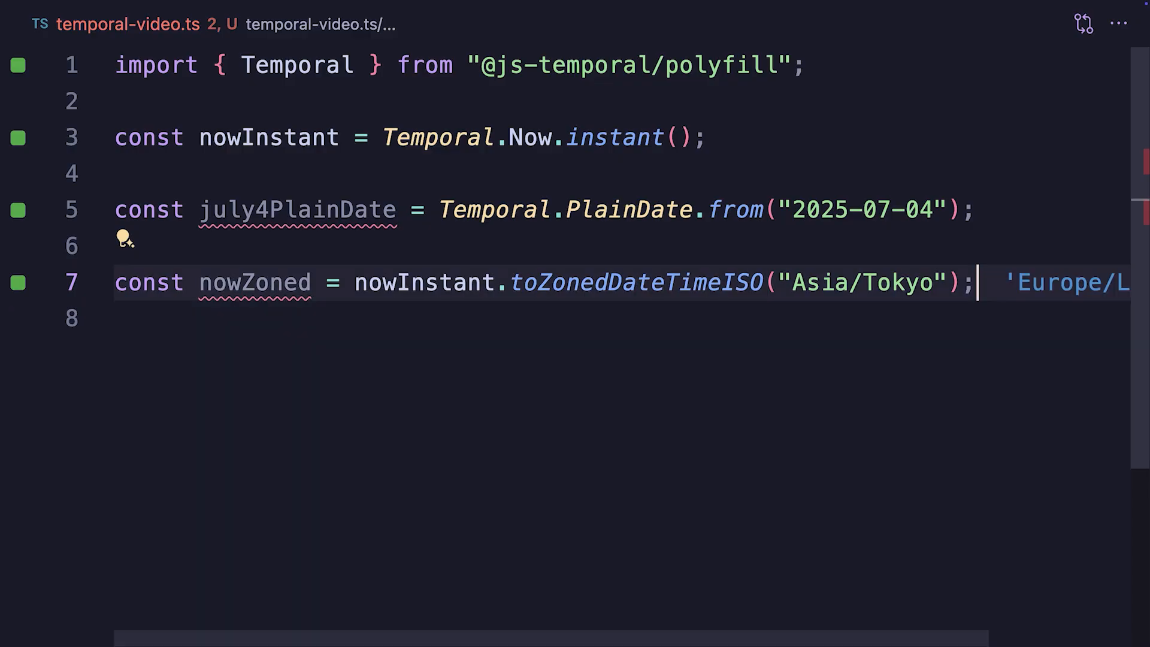
Start declaring const july4Zoned = july4PlainDate on the next line.
{"action": "type", "text": "const july4Zoned = july4PlainDate.toZonedDateTime(\"Asia/Tokyo\");"}
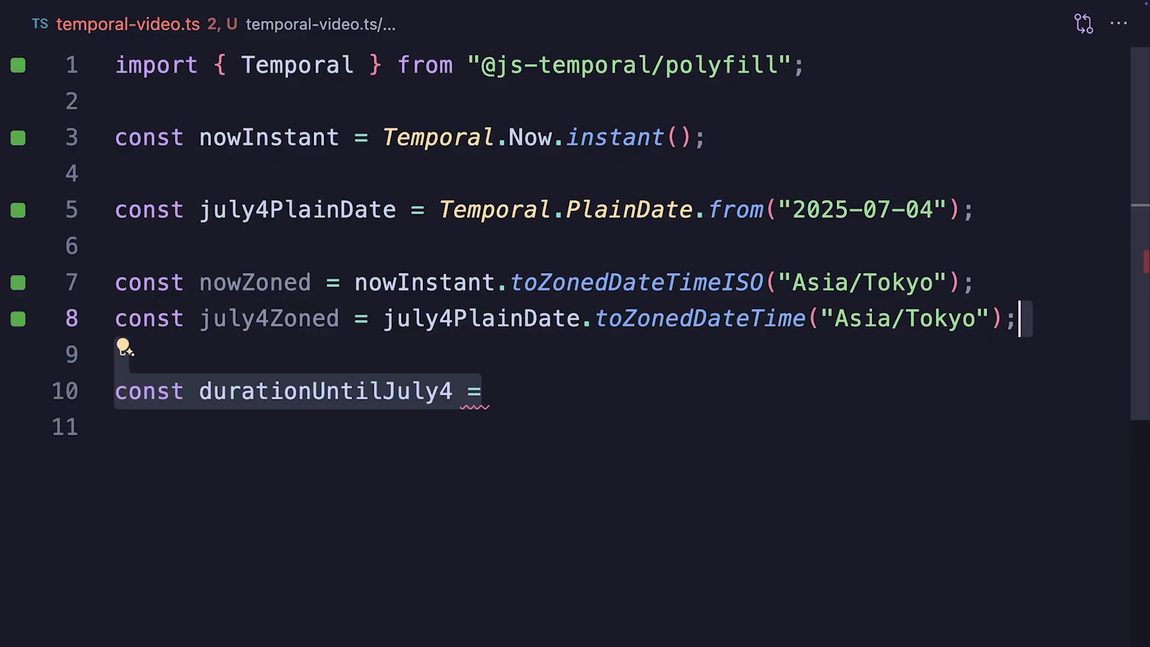
Write durationUntilJuly4 as nowZoned.until(july4Zoned) with smallestUnit "hour" on line 10.
{"action": "type", "text": "nowZoned"}
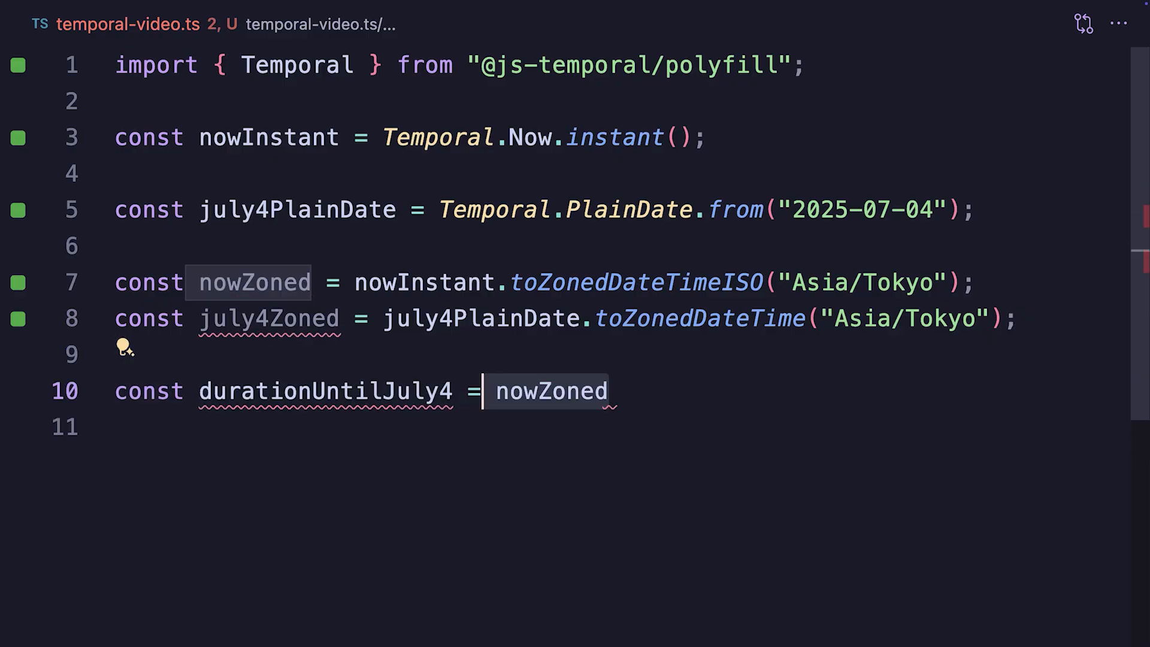
{"action": "type", "text": ".until(july4Zoned);"}
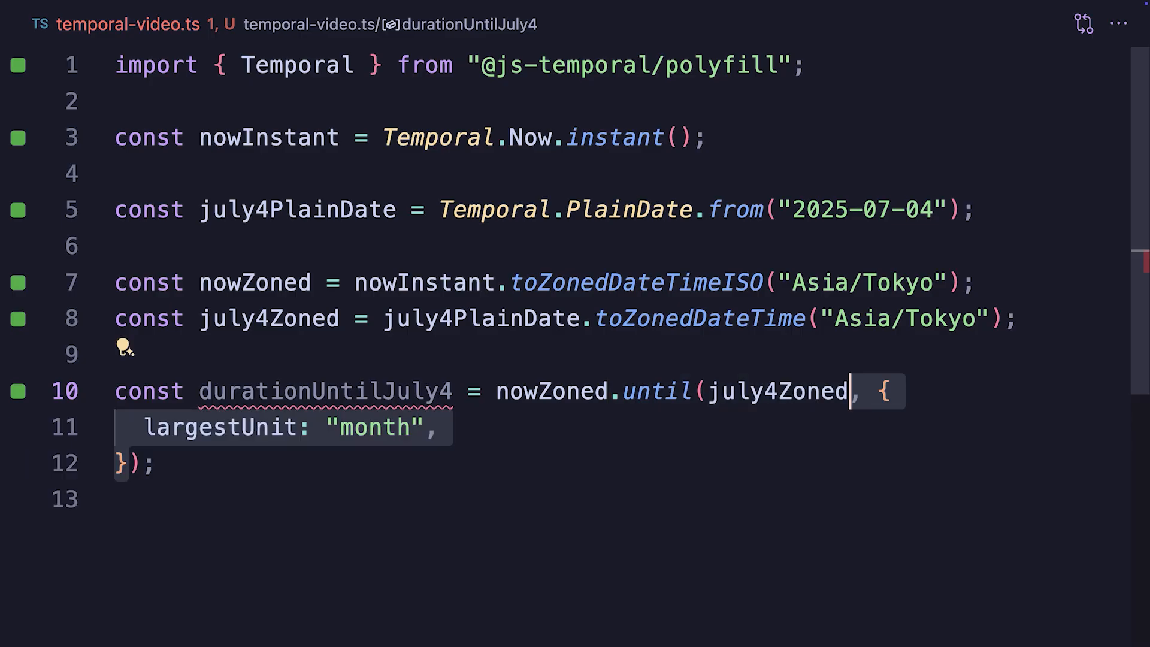
{"action": "type", "text": "smallestUnit: \"hour\","}
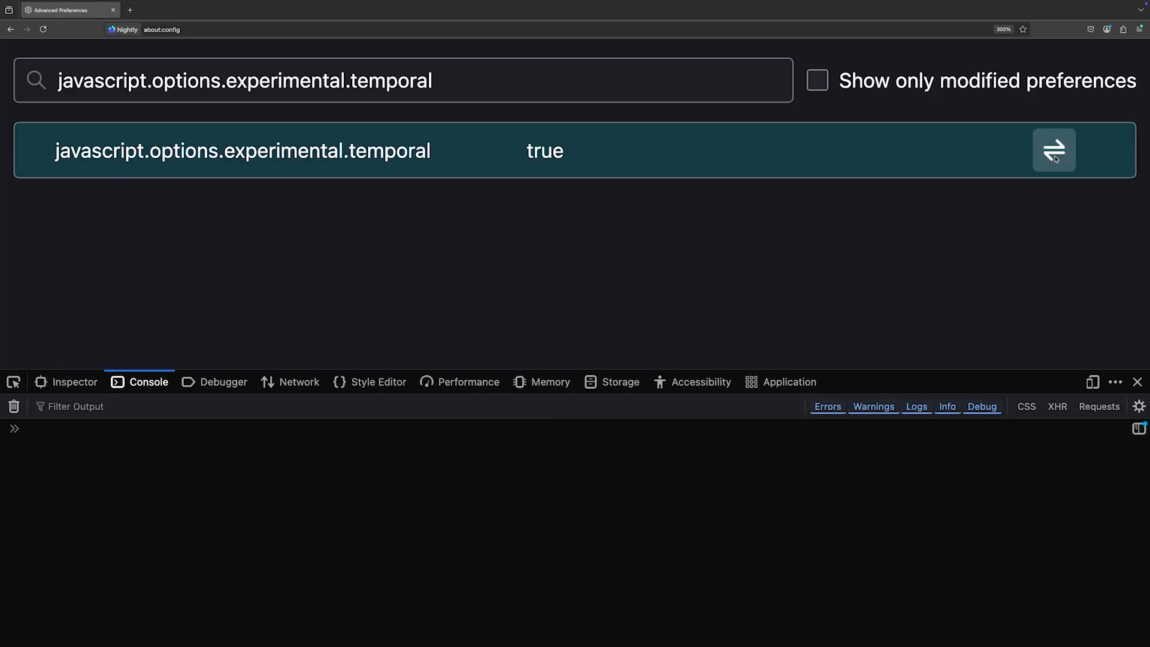
{"action": "mouse_move", "coordinate": [882, 465]}
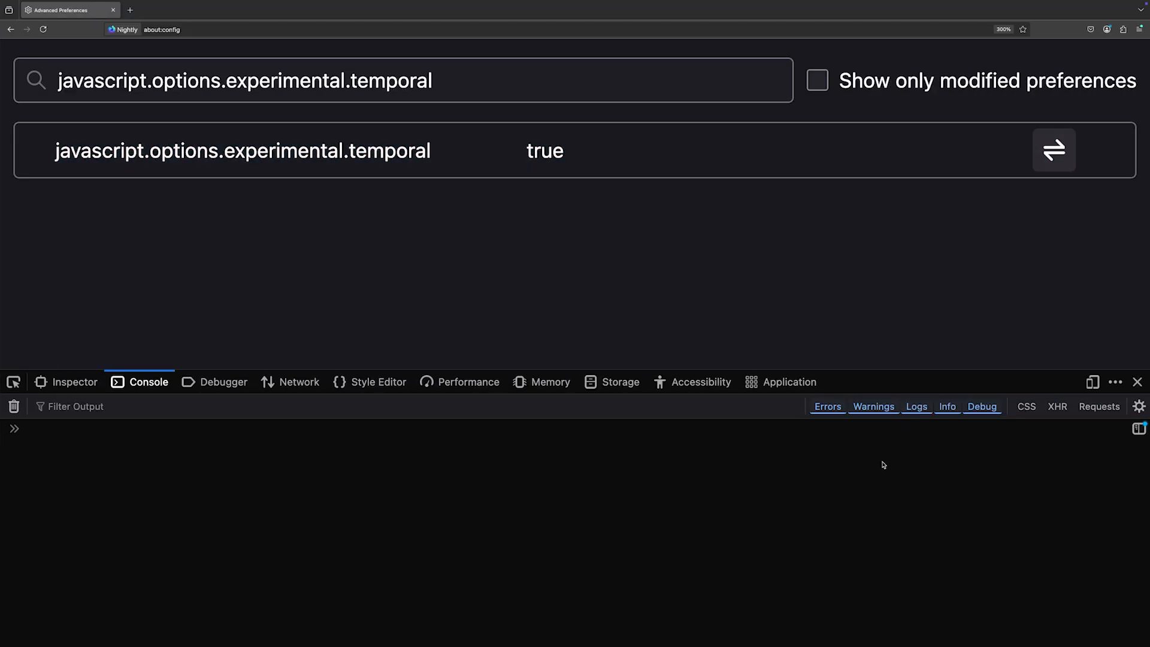
Try Temporal.Now.instant() in the Firefox Nightly DevTools console.
{"action": "type", "text": "Temporal.Now.instant()"}
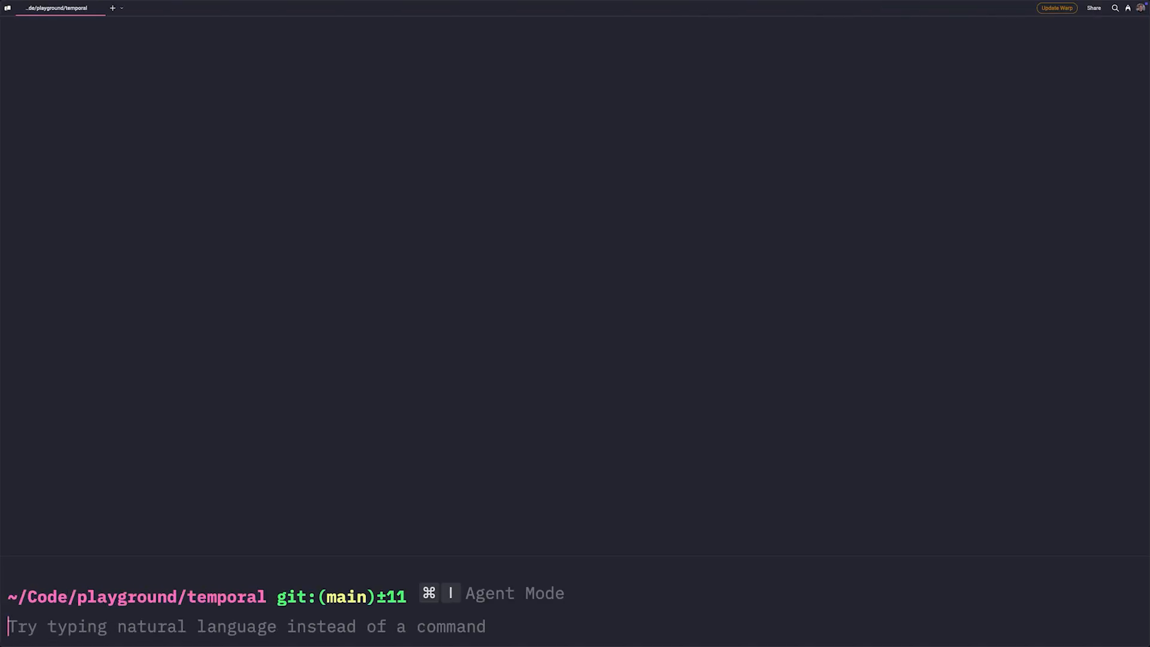
Launch Chrome with --harmony-temporal, run temporal.js via BUN_JSC_useTemporal=1 bun, then clear the terminal.
{"action": "type", "text": "open -a \"Google Chrome\" --args --js-flags=\"--harmony-temporal\""}
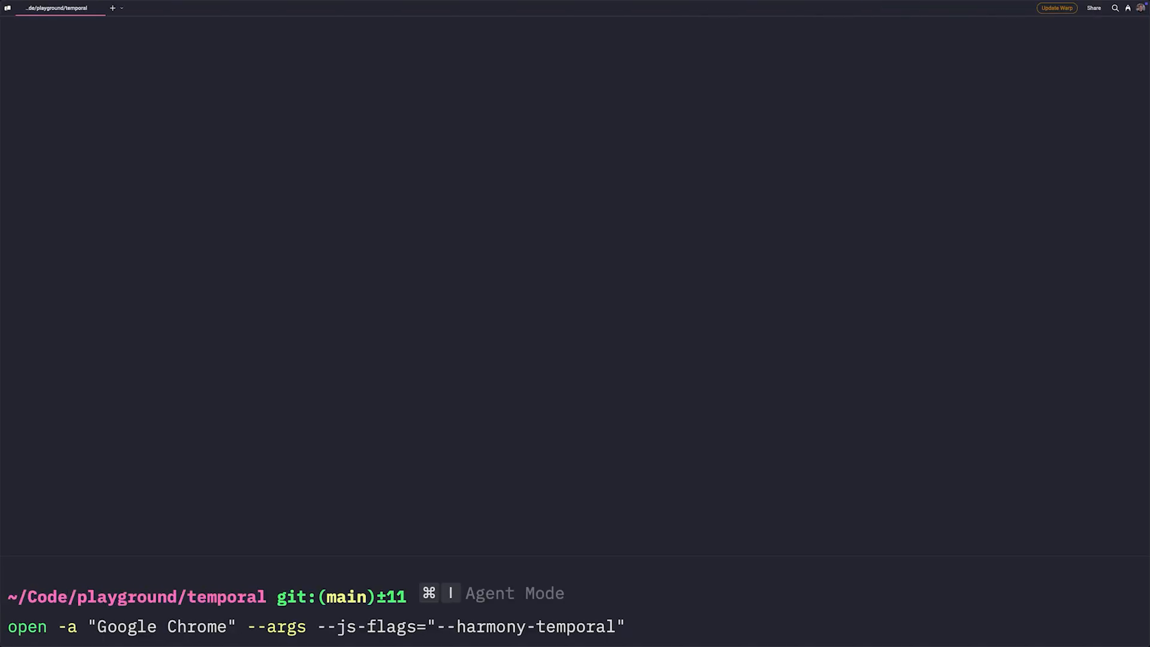
{"action": "key", "text": "Return"}
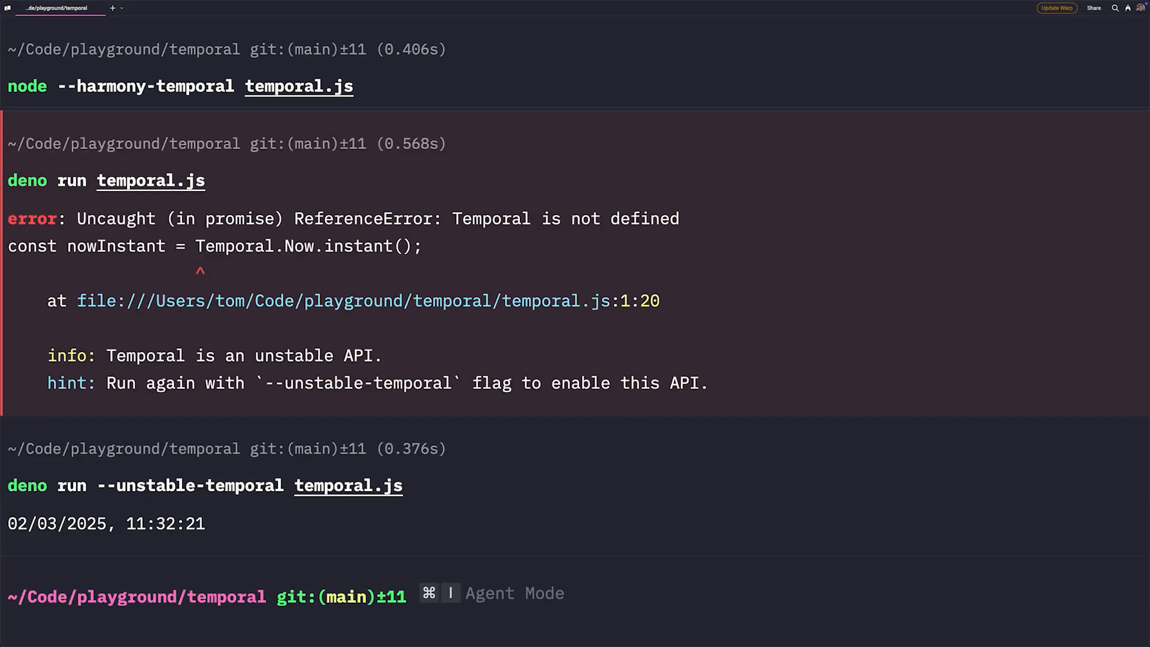
{"action": "type", "text": "BUN_JSC_useTemporal=1 bun temporal.js"}
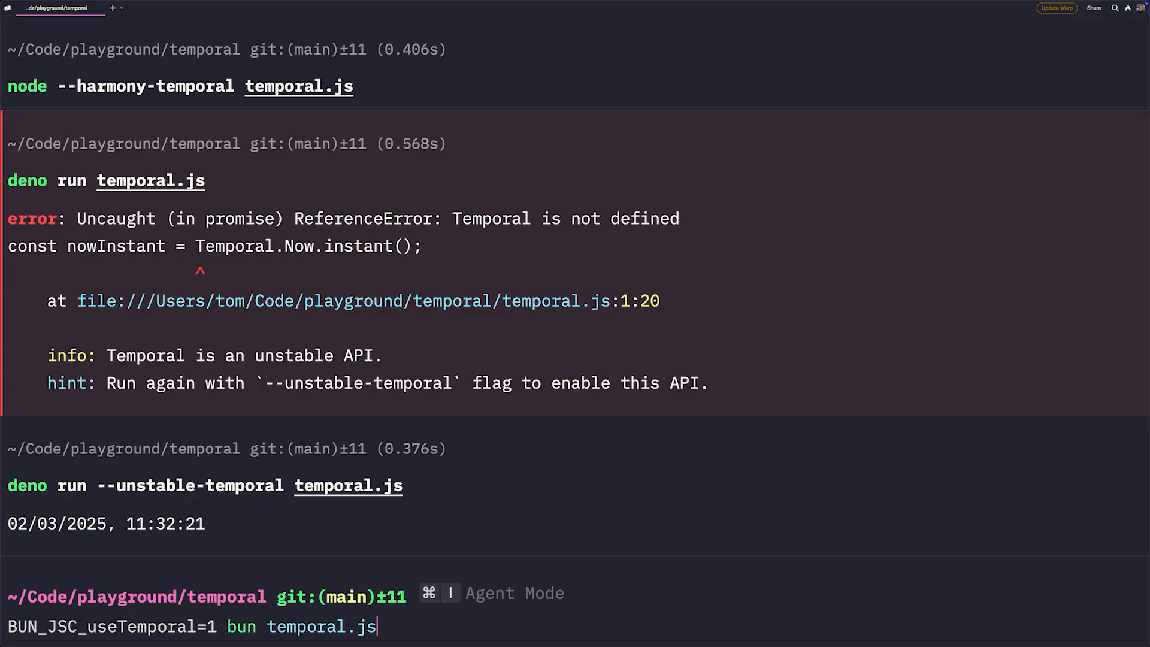
{"action": "key", "text": "Return"}
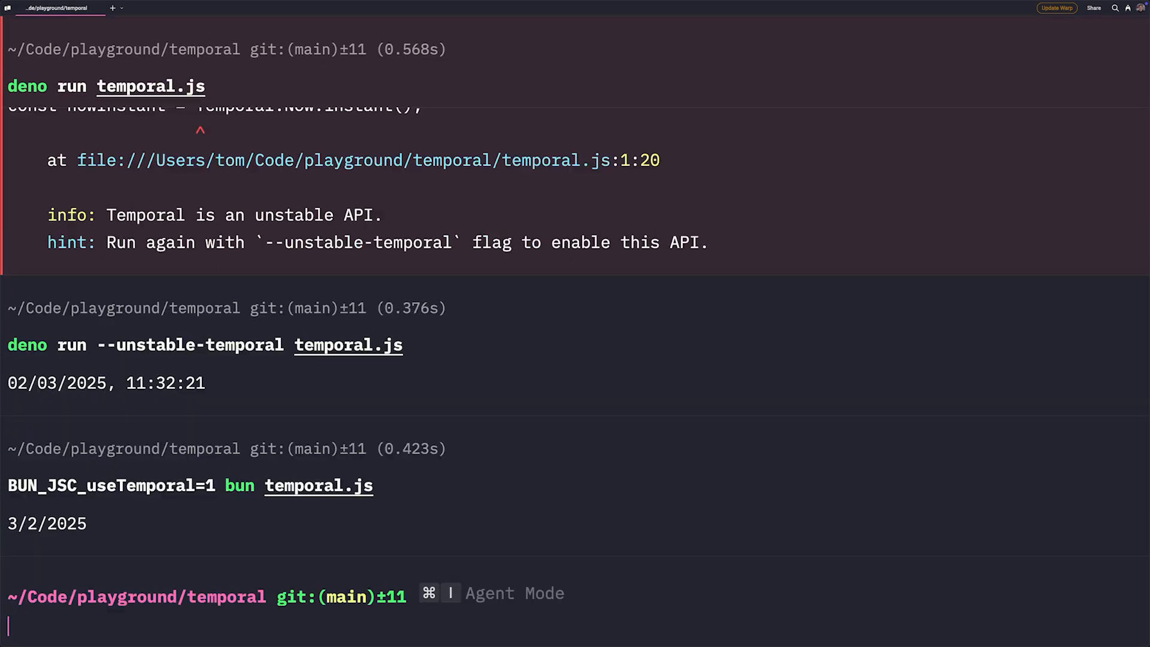
{"action": "type", "text": "clear"}
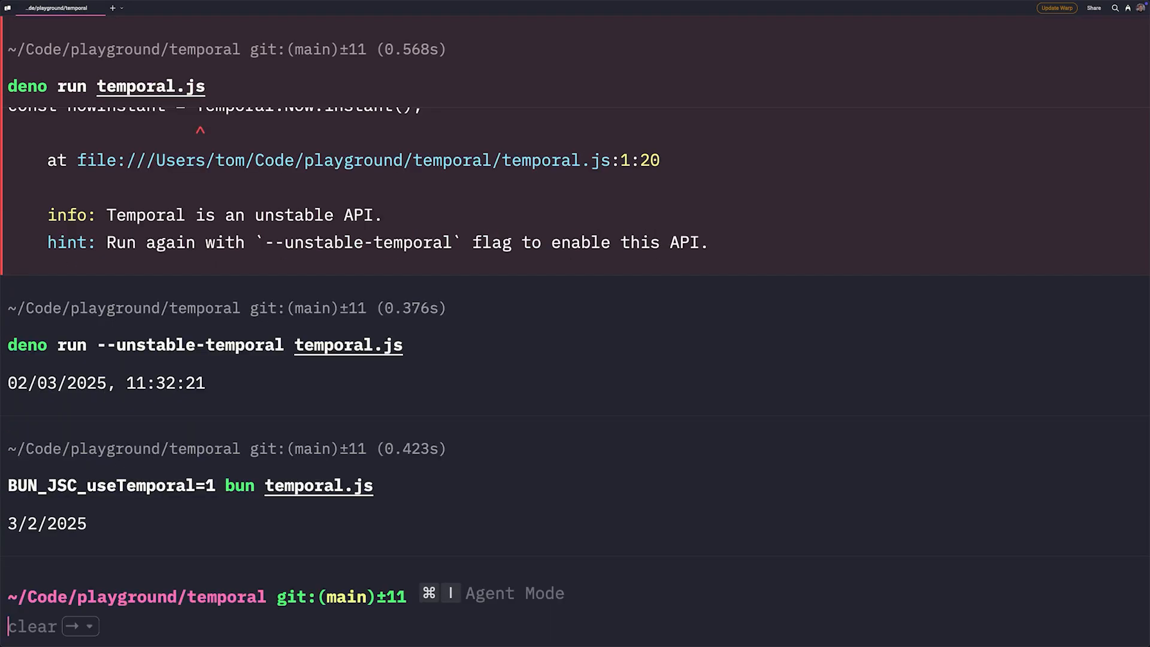